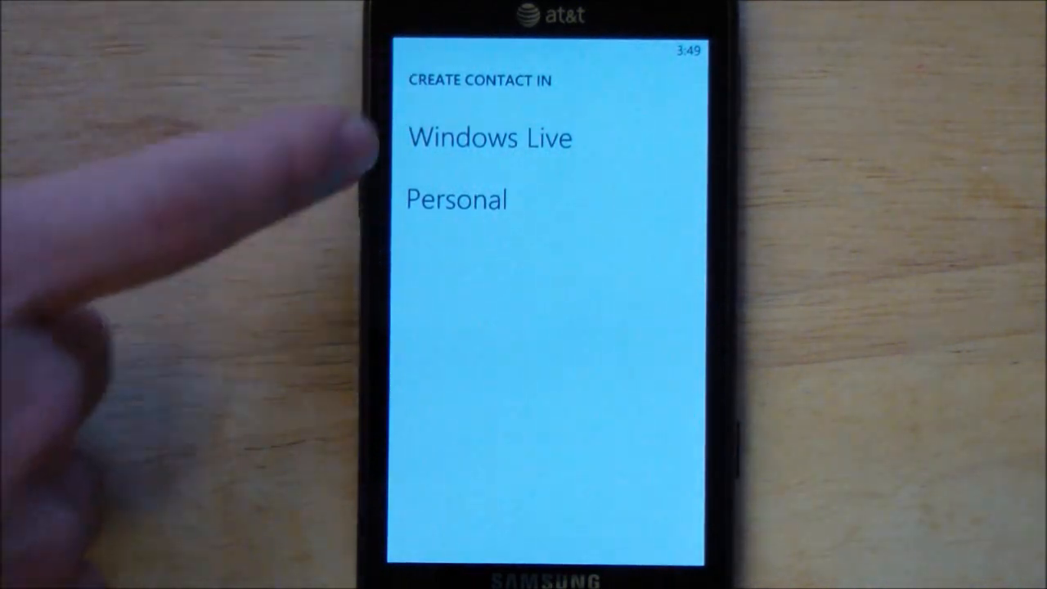
- Store the new restaurant contact in the Windows Live account with its Broadway address, website and hours
left_click(489, 137)
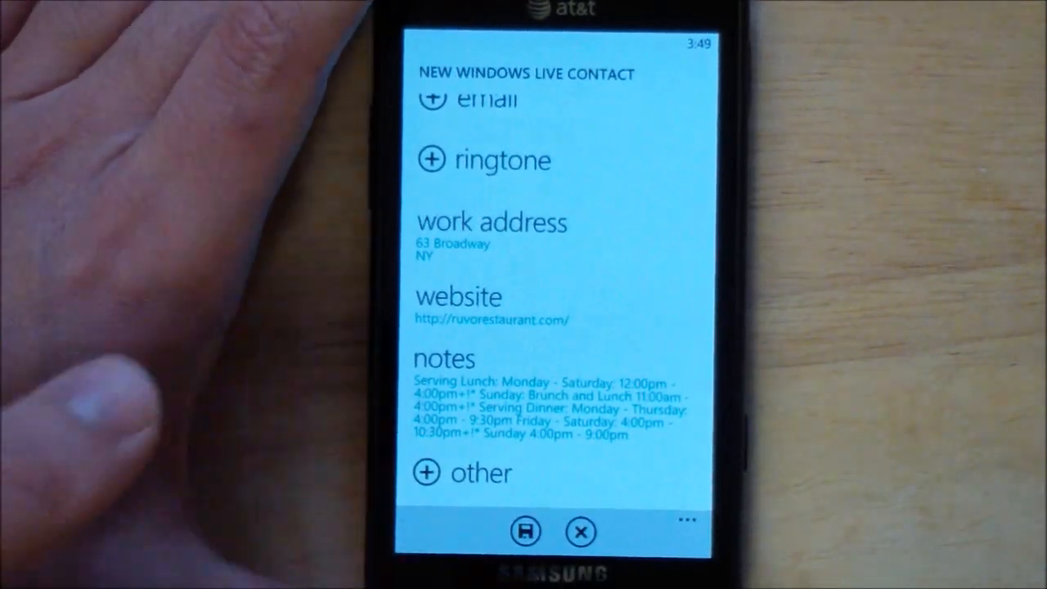
- Save the restaurant contact, then begin saving Colony Lounge as another Windows Live contact
left_click(581, 531)
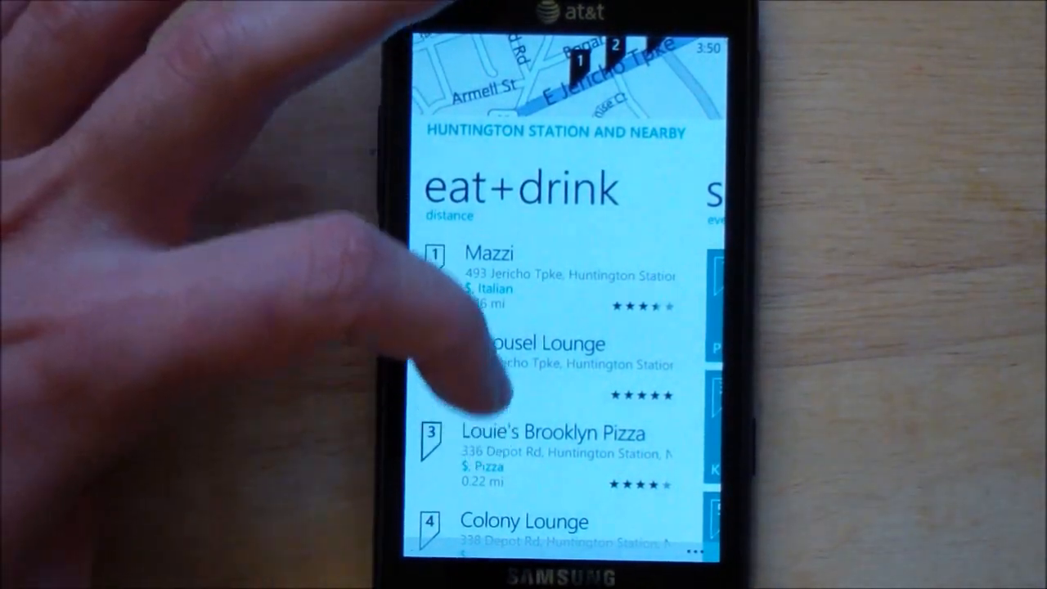
scroll("down", 3)
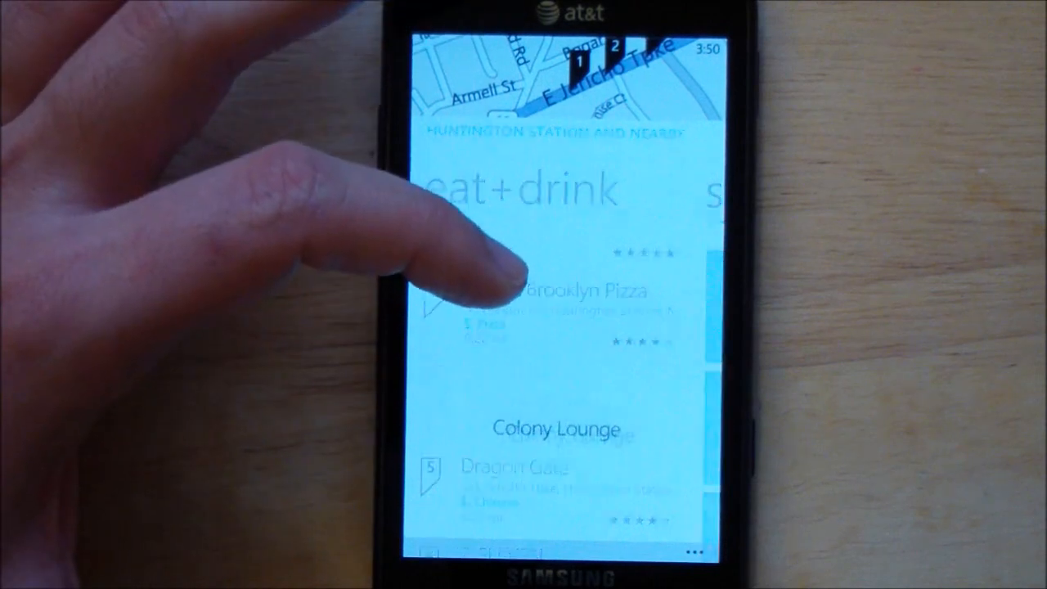
left_click(556, 429)
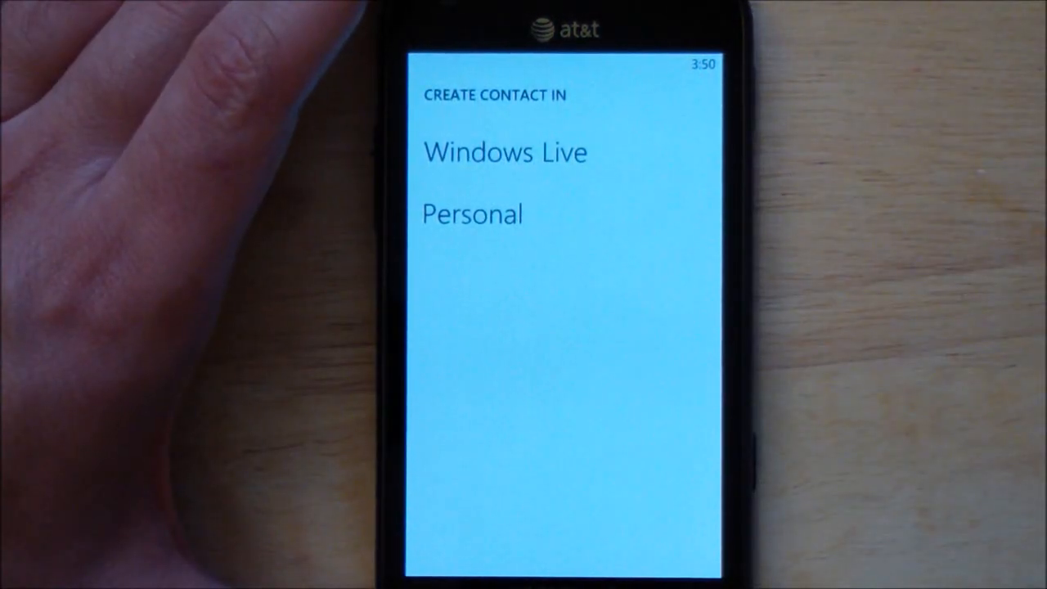
left_click(504, 154)
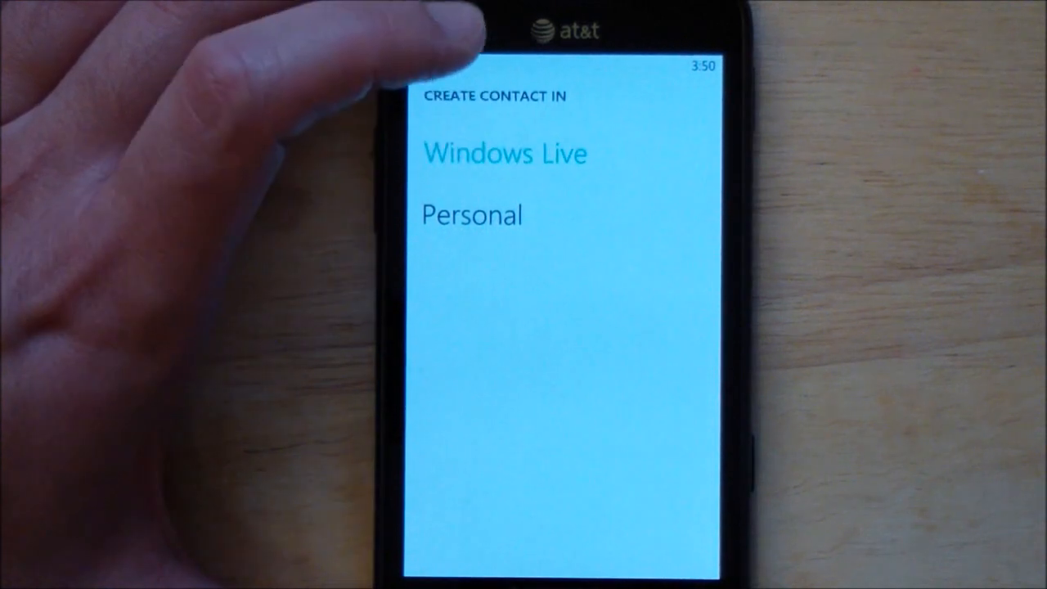